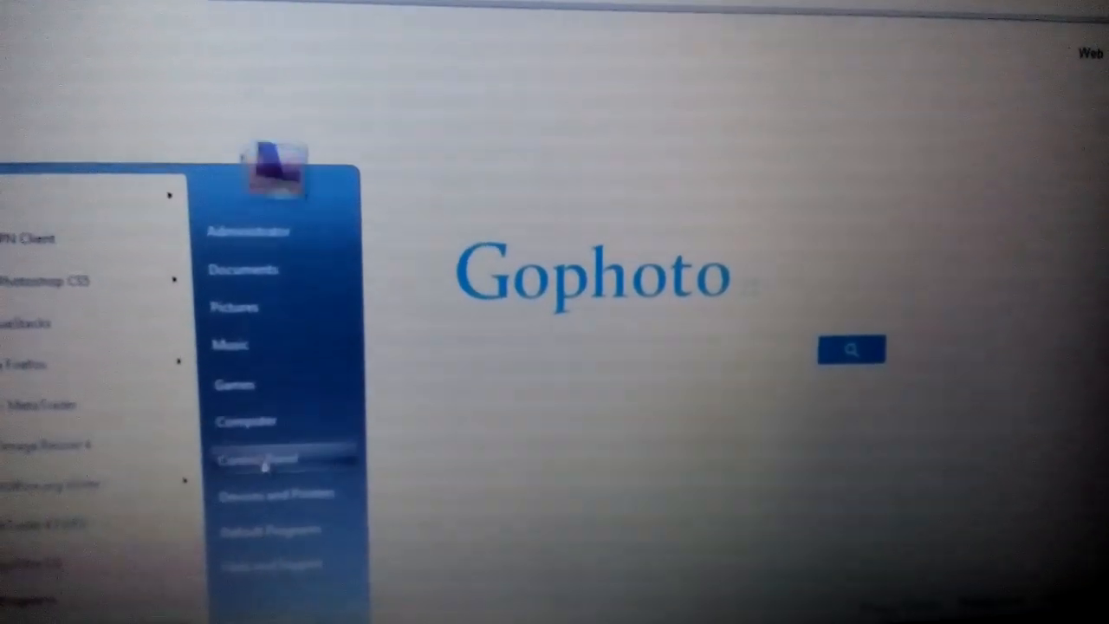
Step: Check Control Panel's installed programs against the noted suspect names (gophoto, conduit, save, protect, search)
click(257, 460)
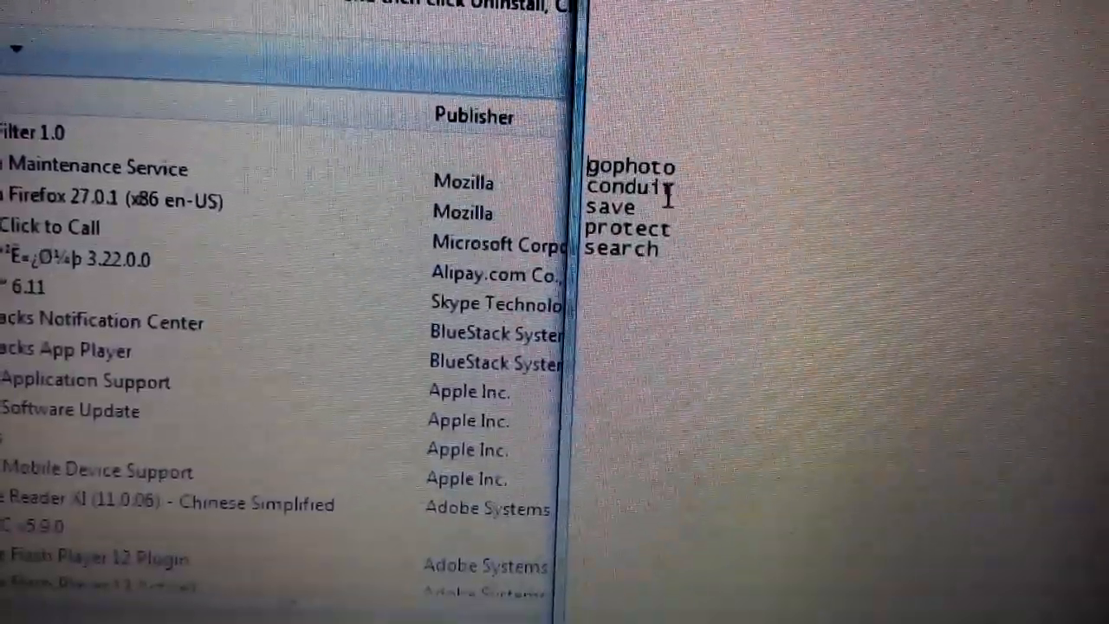
double_click(621, 177)
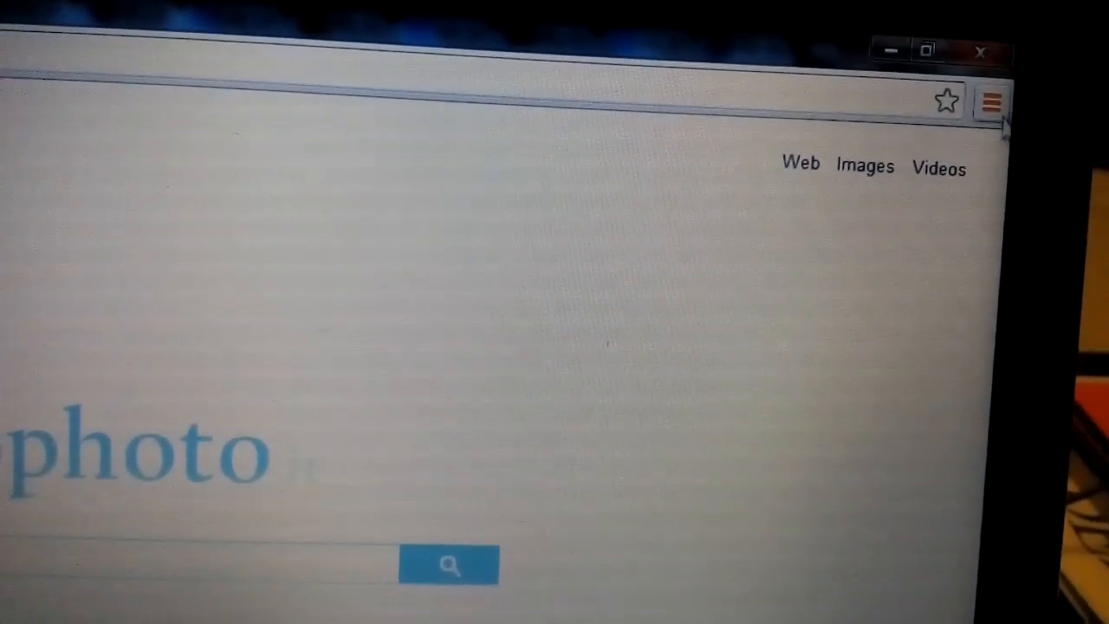
Step: Verify Chrome's startup pages and home page are both google.com, leaving them unchanged
click(991, 102)
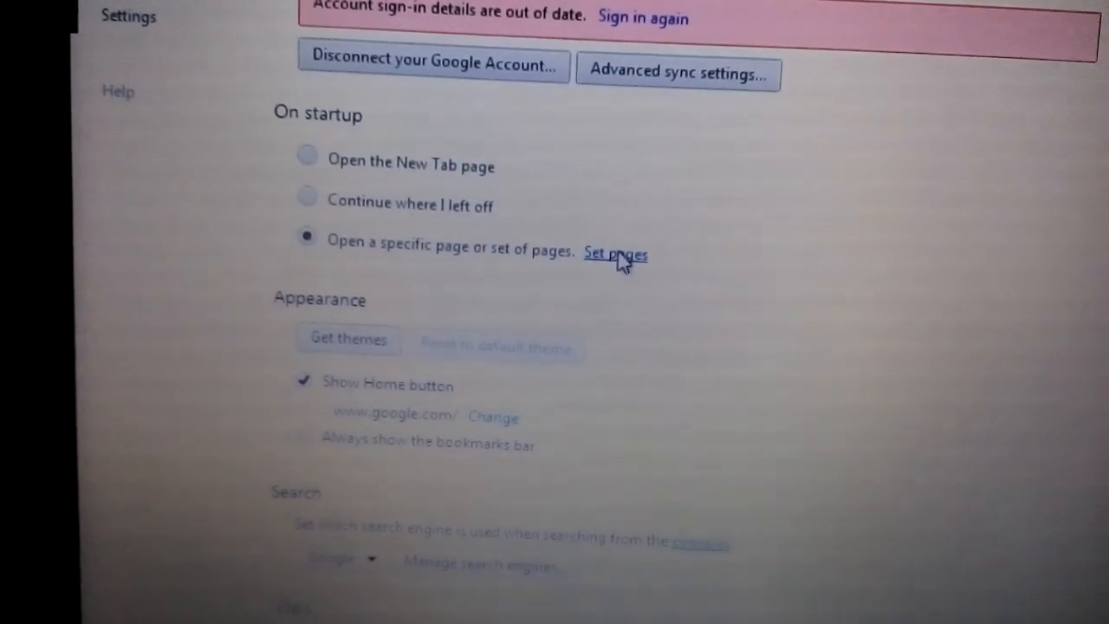
click(615, 255)
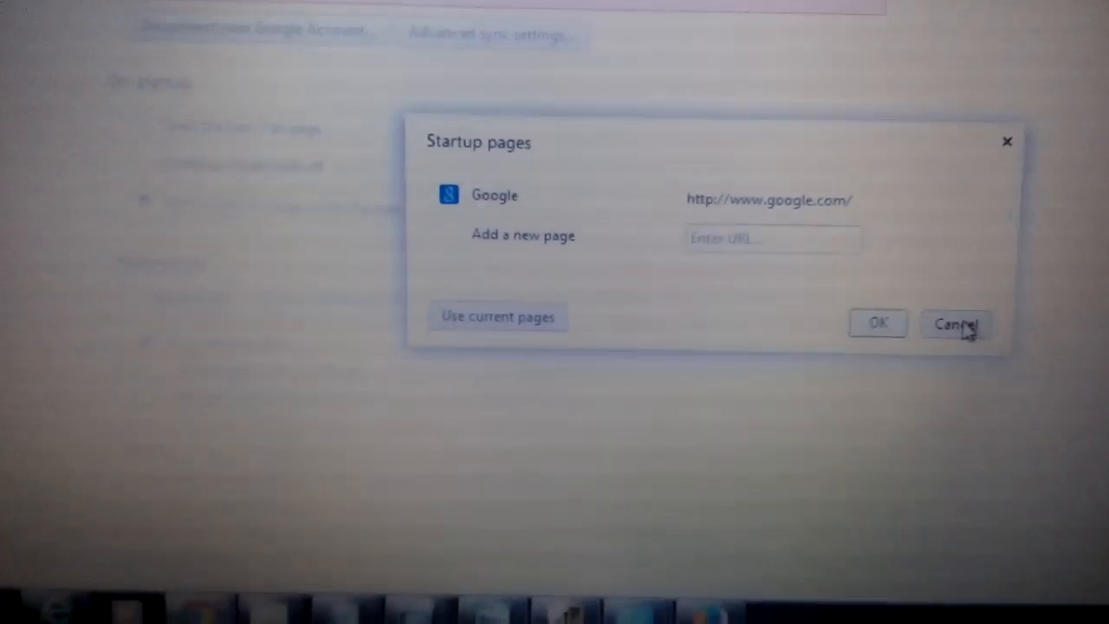
click(957, 324)
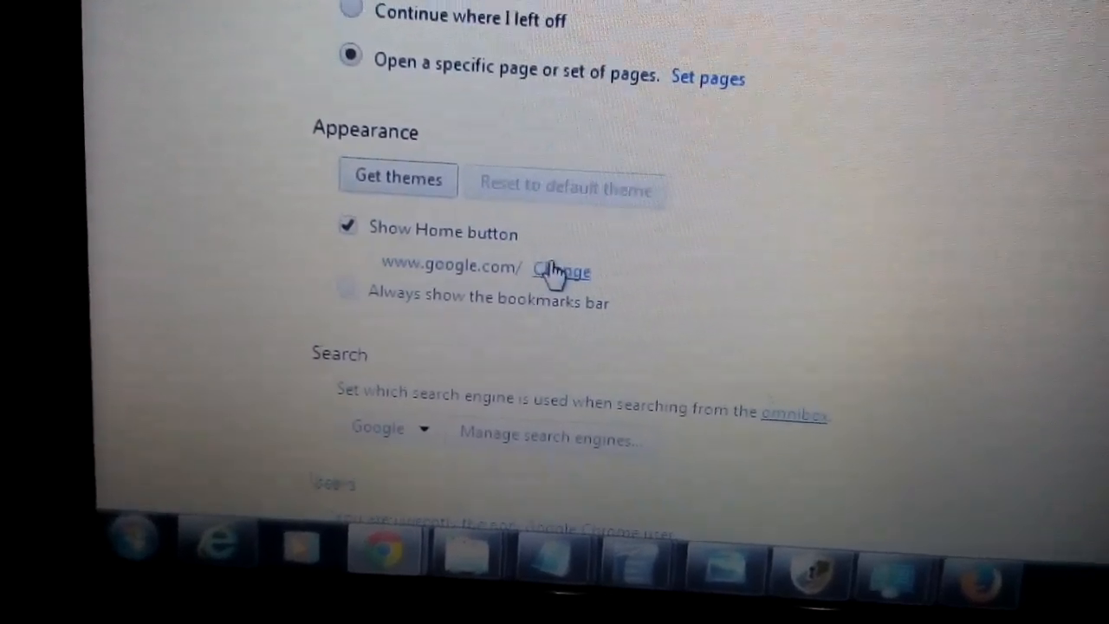
click(562, 270)
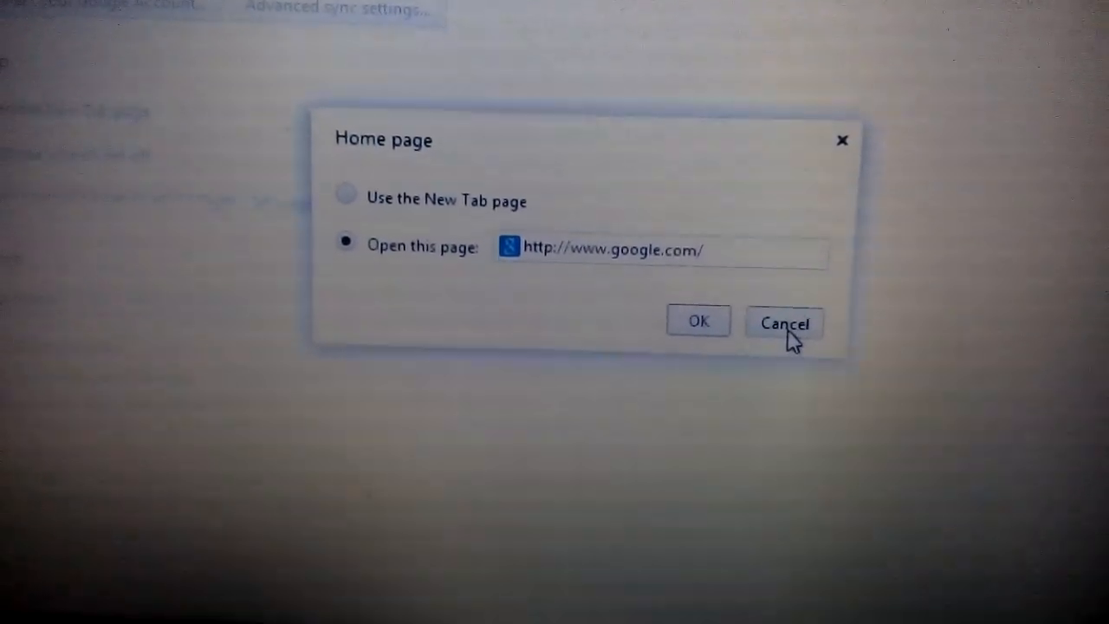
click(784, 322)
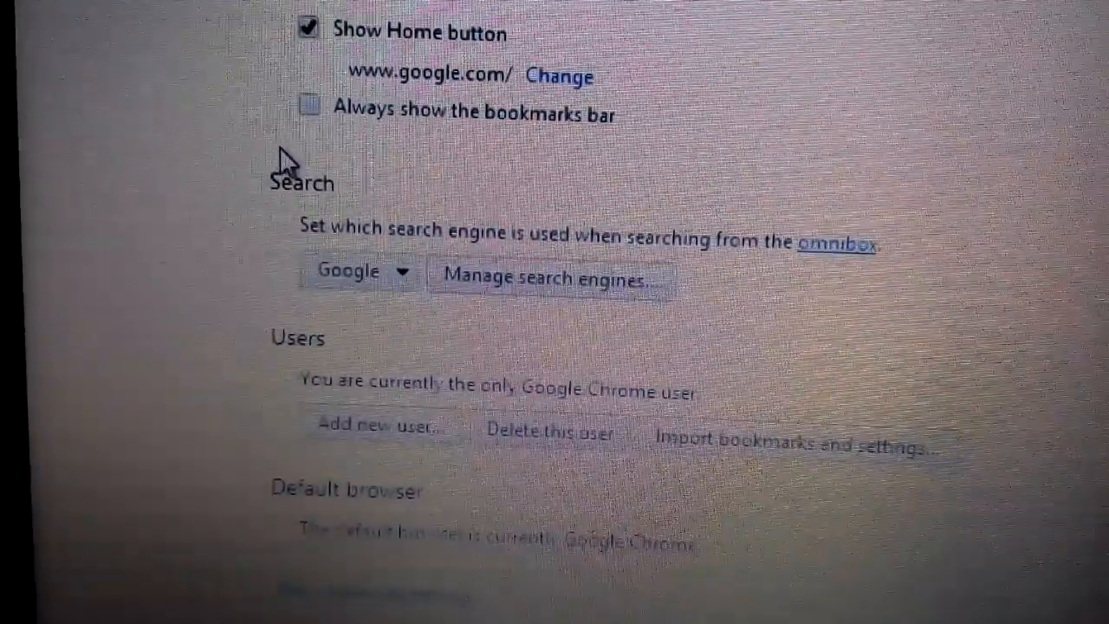
Step: Remove All About WeChat from Chrome's other search engines, keeping Google as default
click(551, 279)
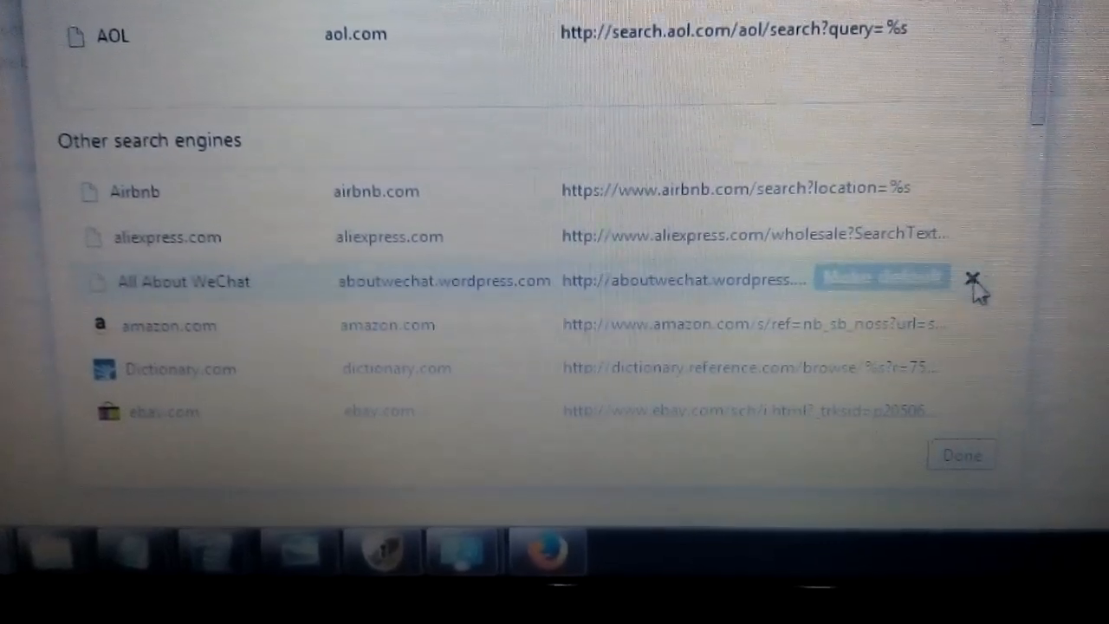
click(960, 454)
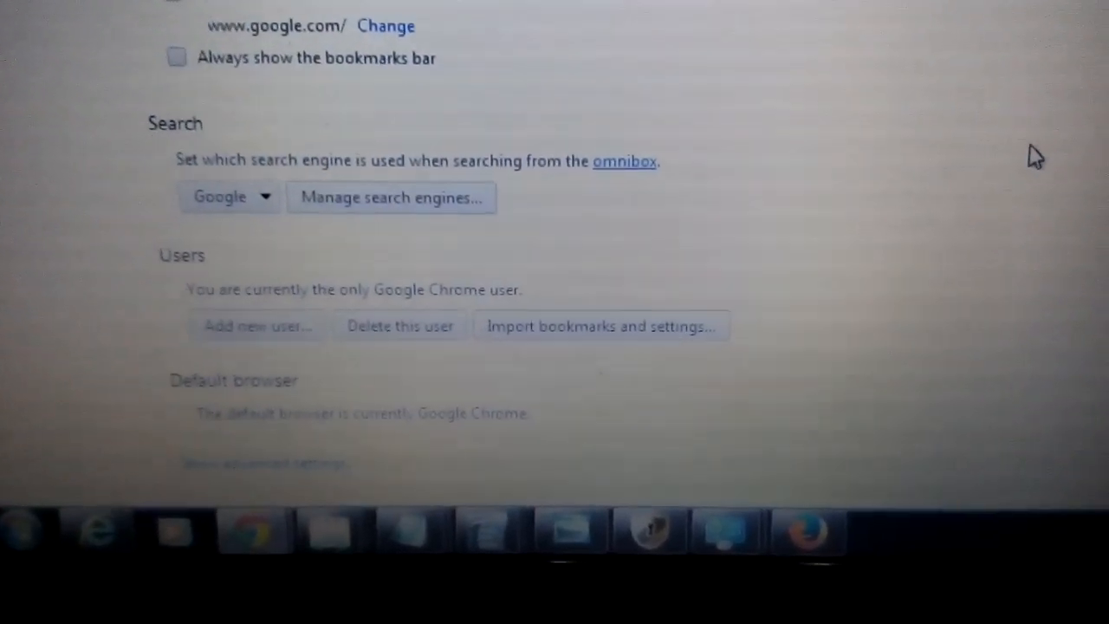
Step: Reset Chrome's browser settings to their original defaults via advanced settings
scroll(down, 3)
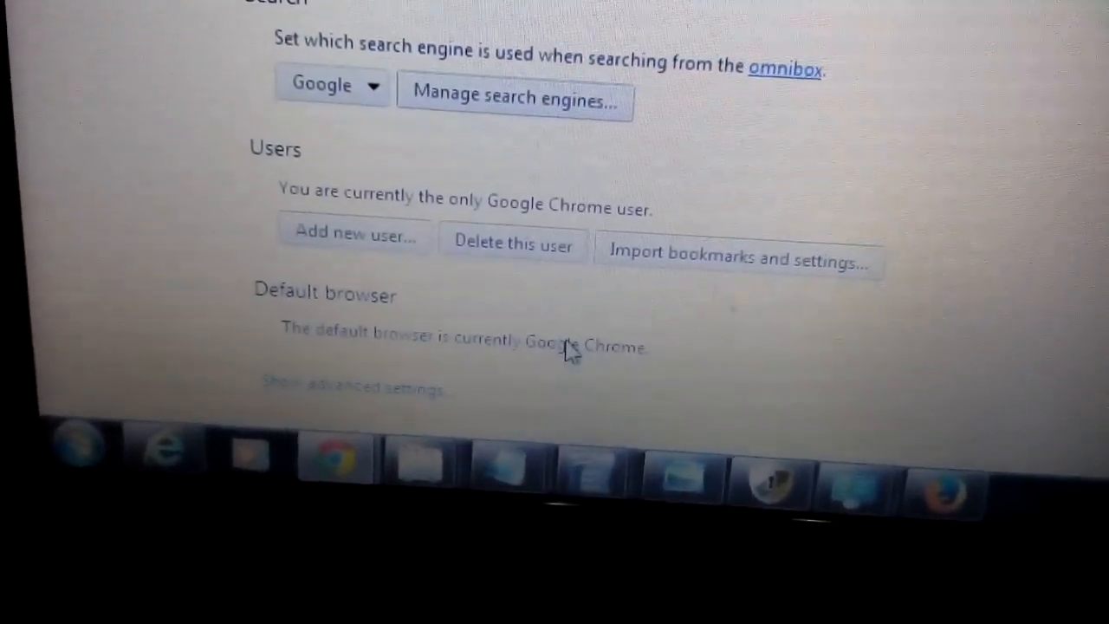
click(355, 389)
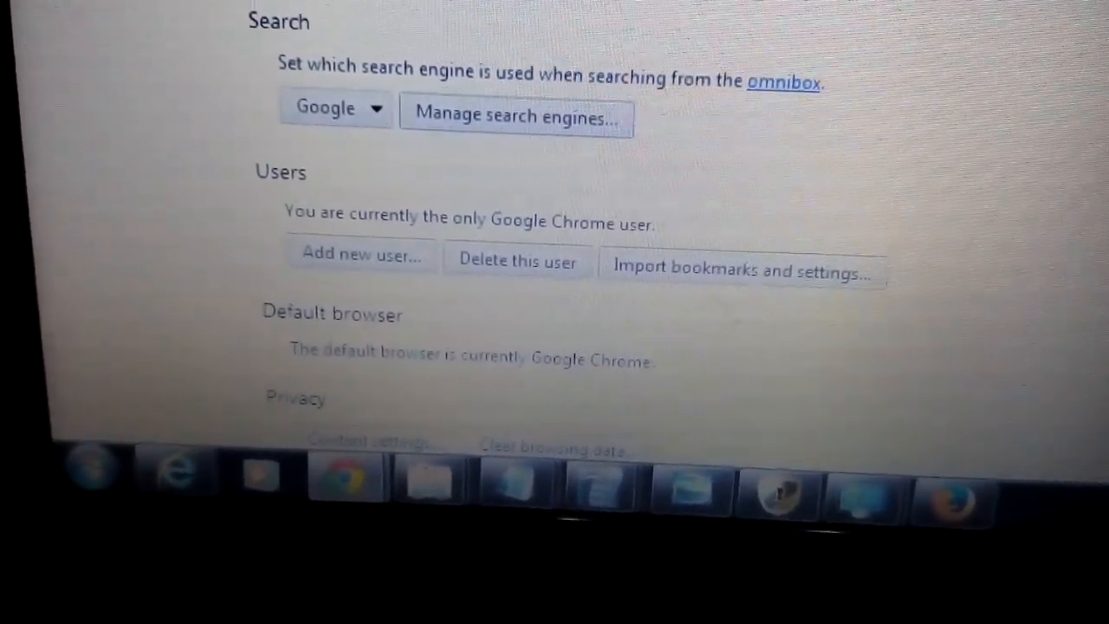
scroll(down, 3)
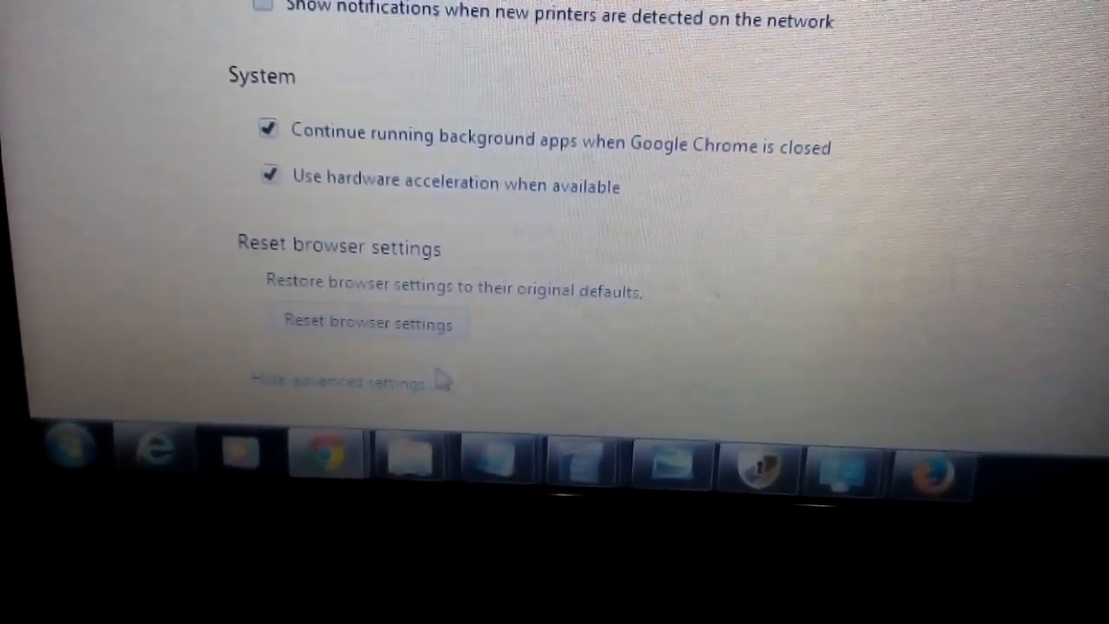
click(366, 323)
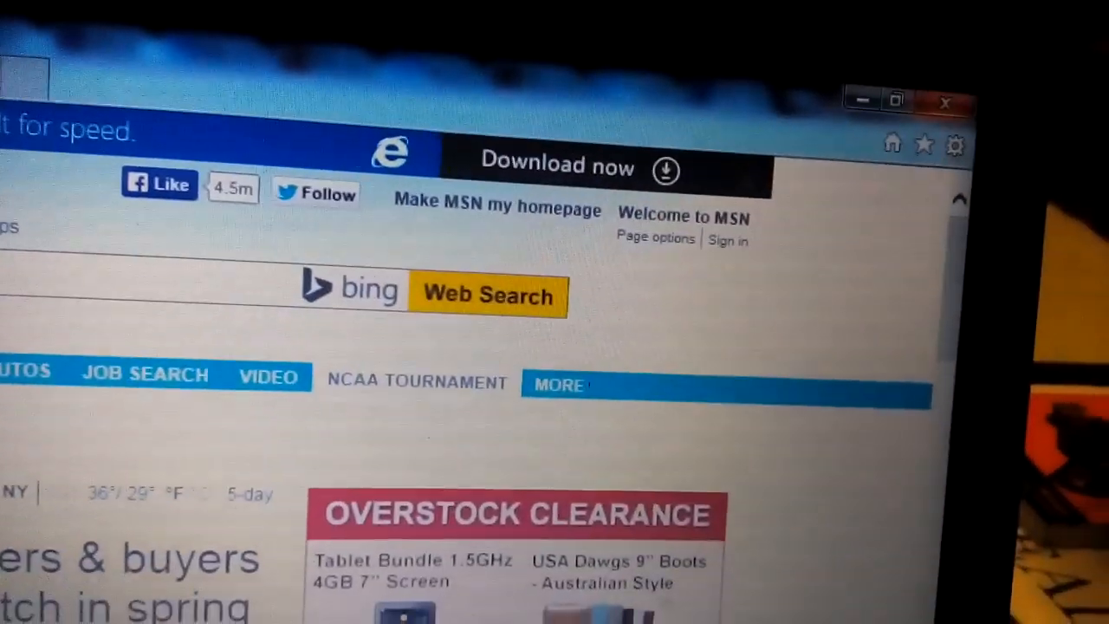
Step: Confirm Bing is Internet Explorer's only, default search provider in Manage add-ons
click(957, 145)
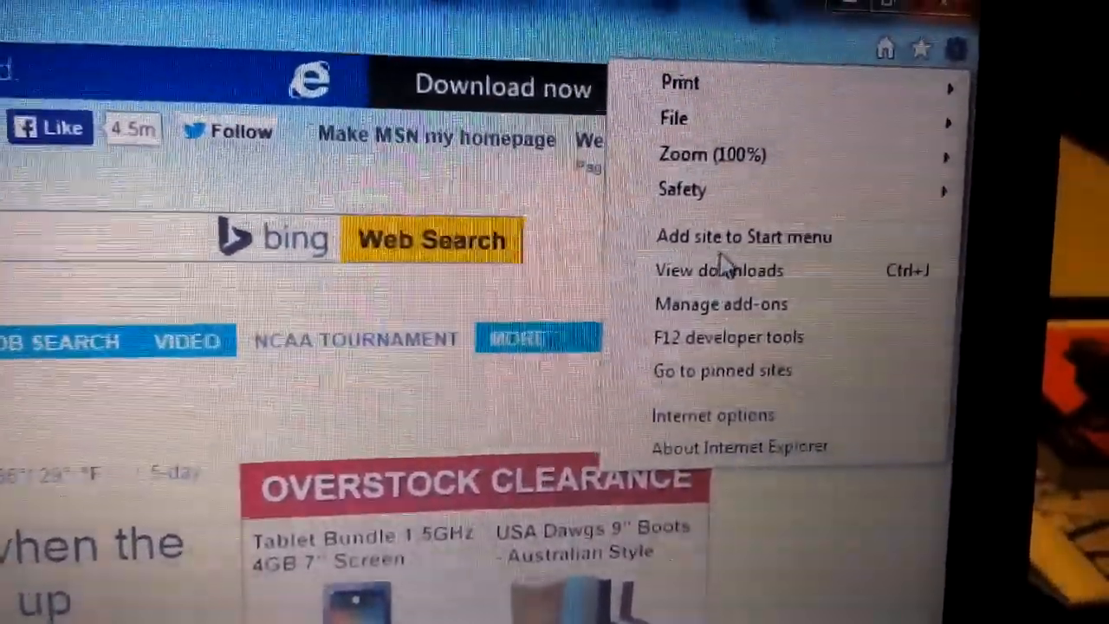
click(721, 303)
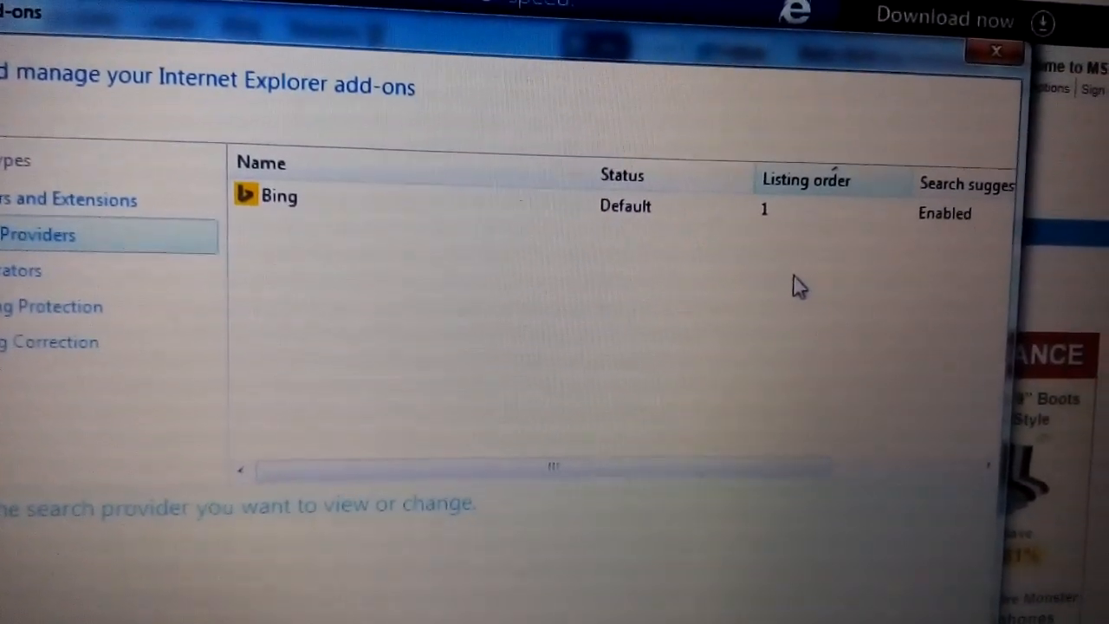
click(279, 196)
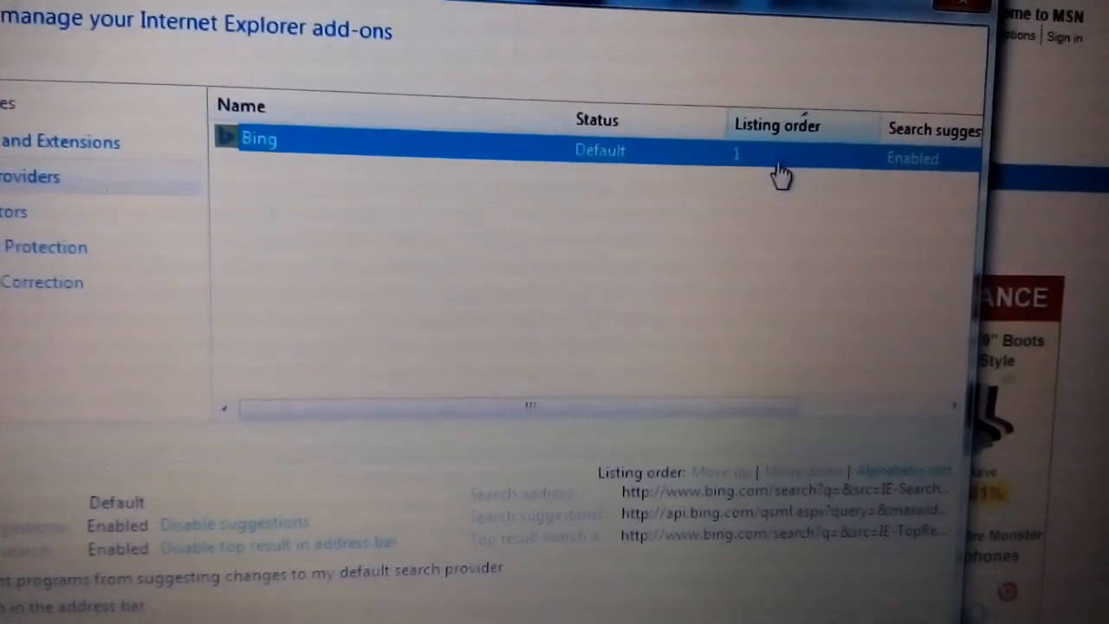
click(915, 145)
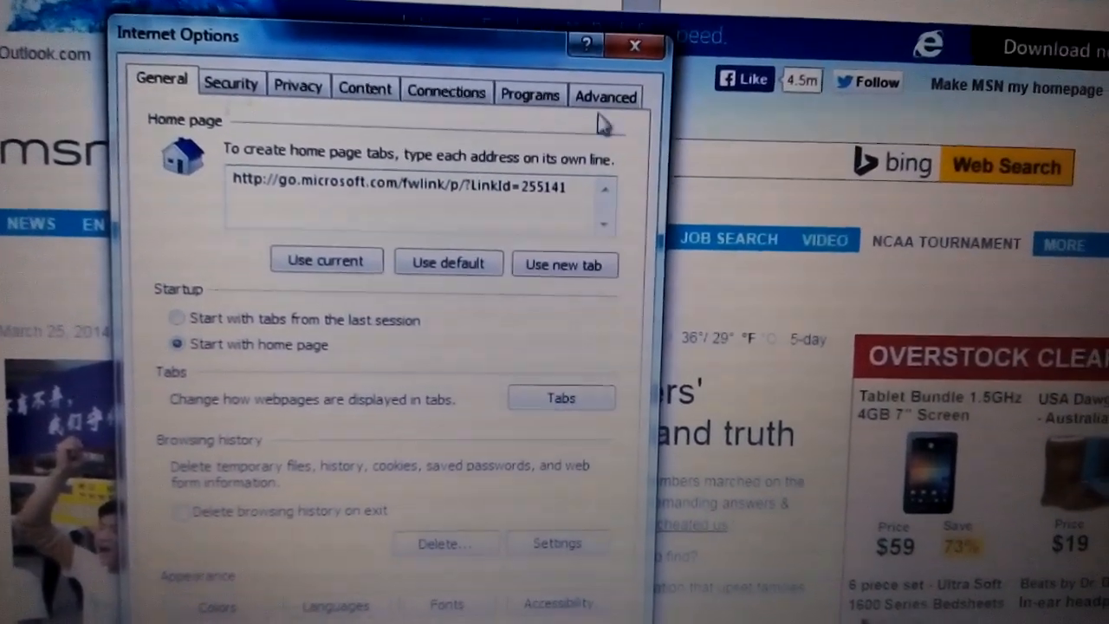
Step: Reset Internet Explorer settings to defaults from Internet Options > Advanced
click(605, 98)
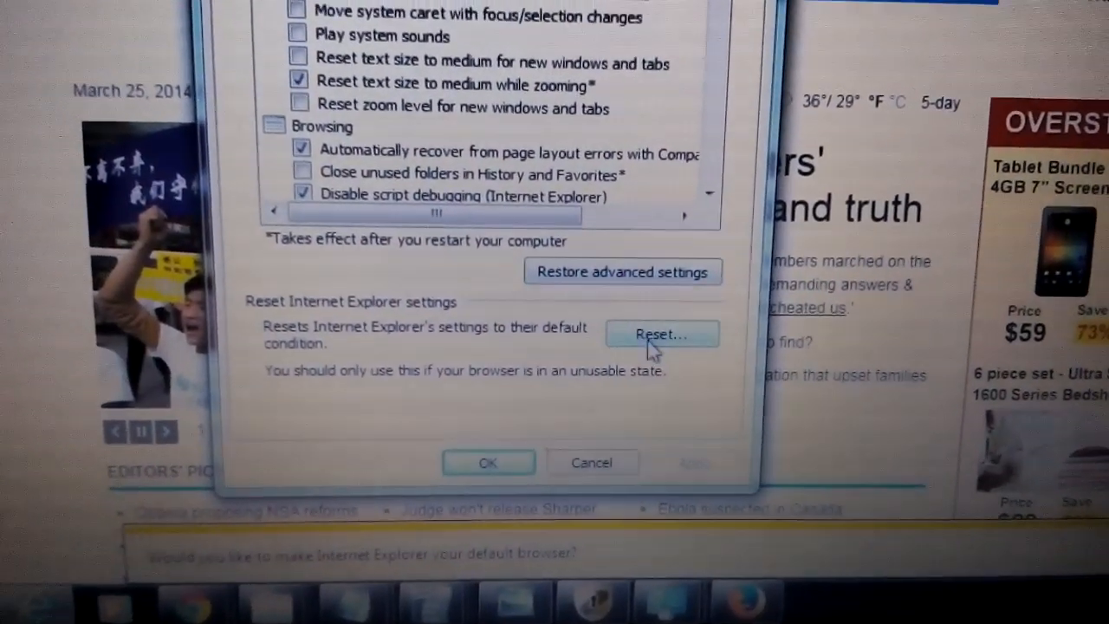
click(662, 335)
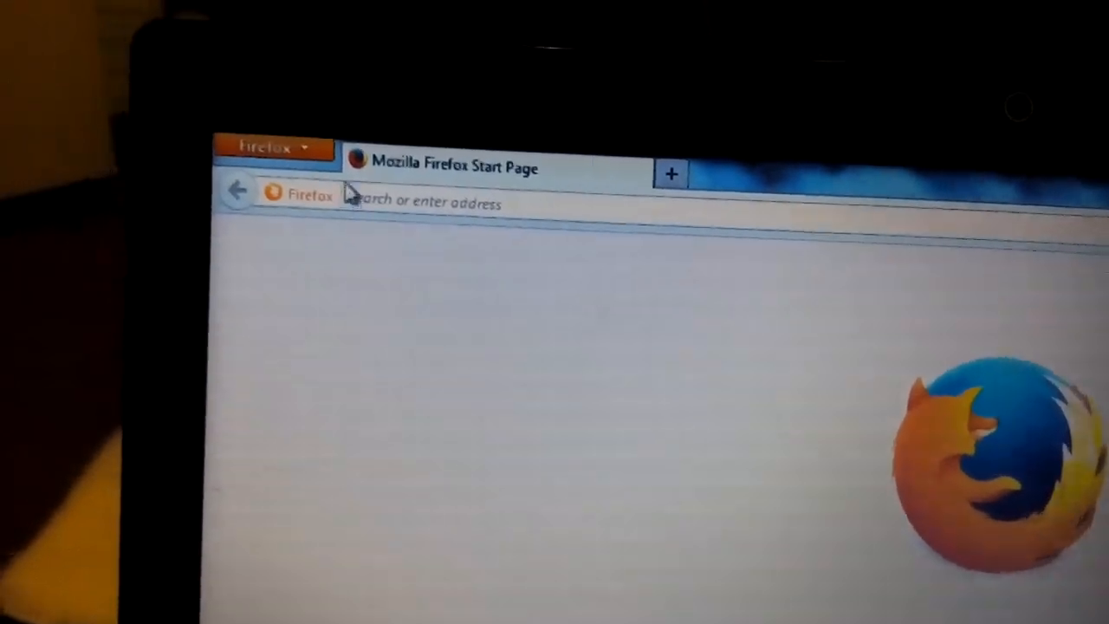
Step: Review Firefox's installed plugins, such as Adobe Acrobat and Alipay, in the Add-ons Manager
click(274, 145)
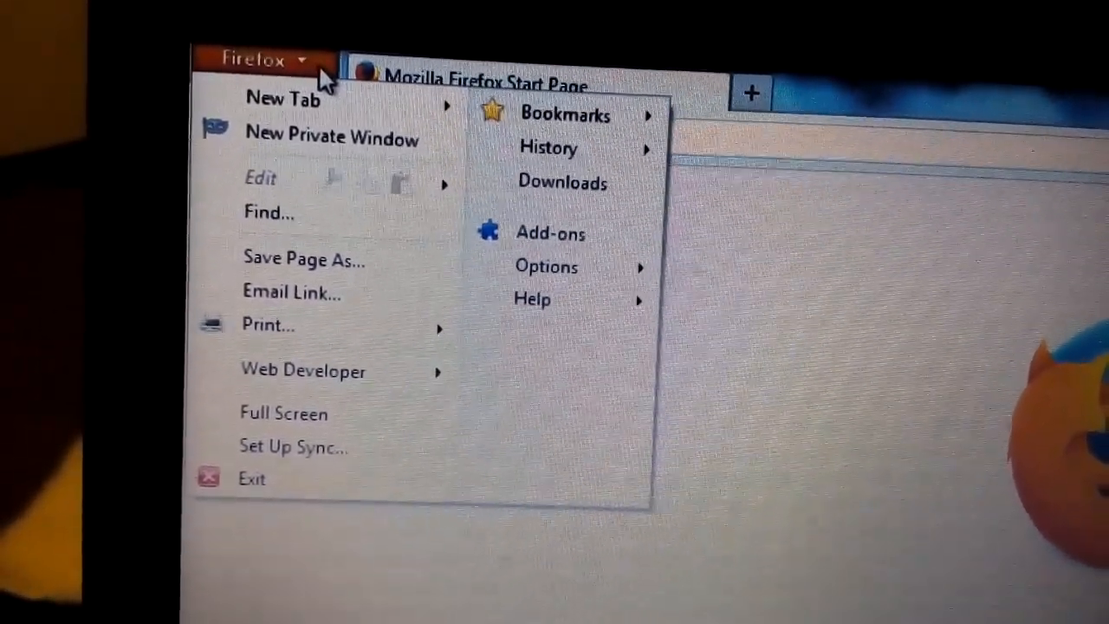
click(551, 233)
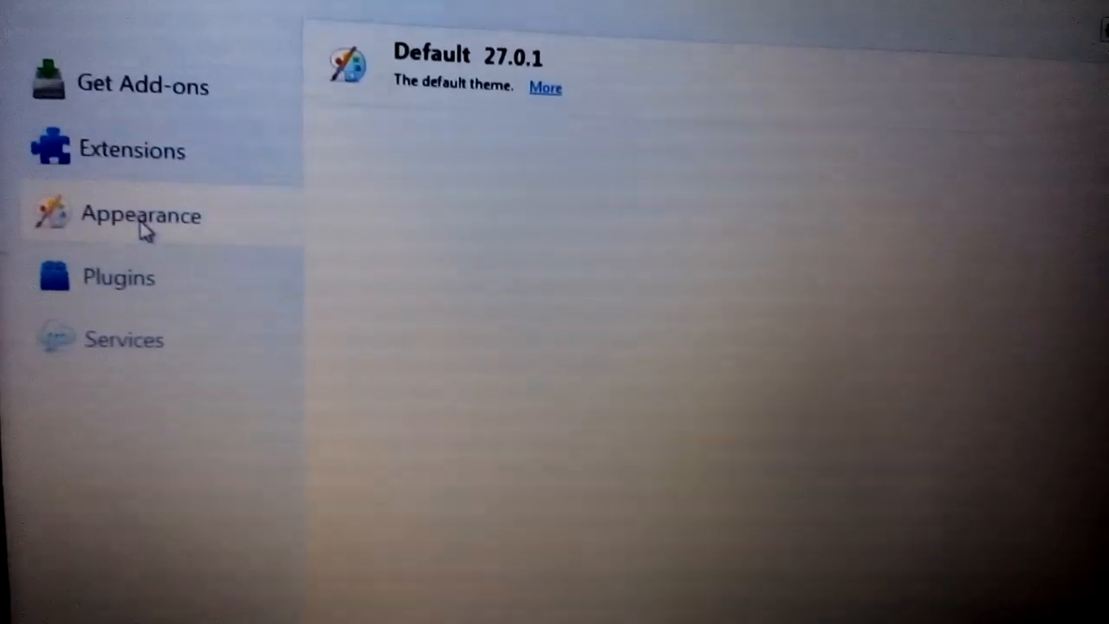
click(118, 278)
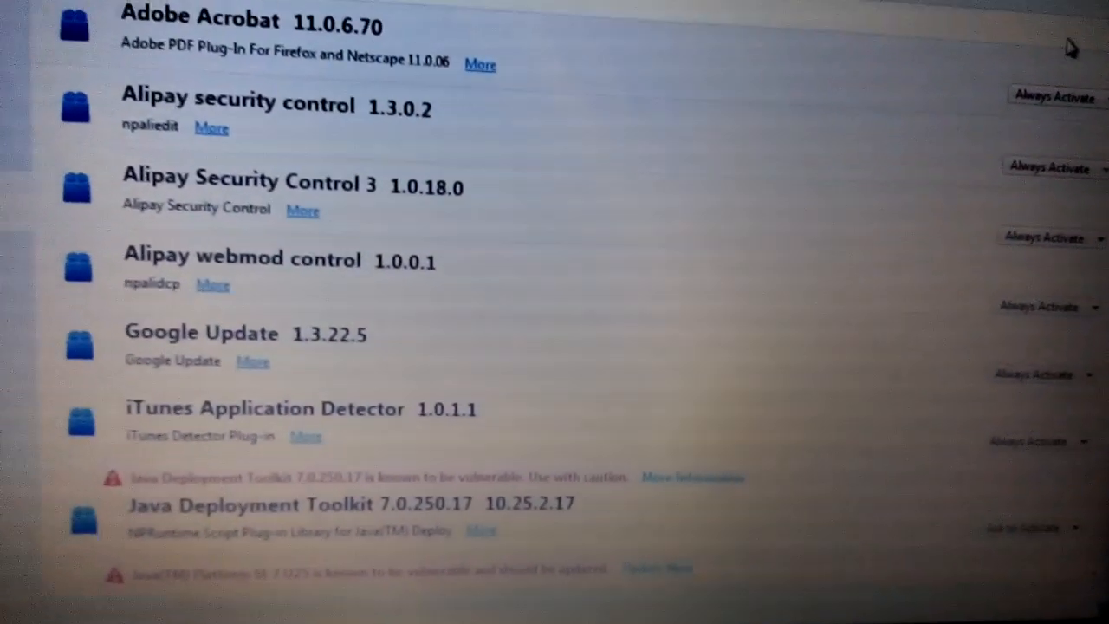
scroll(down, 3)
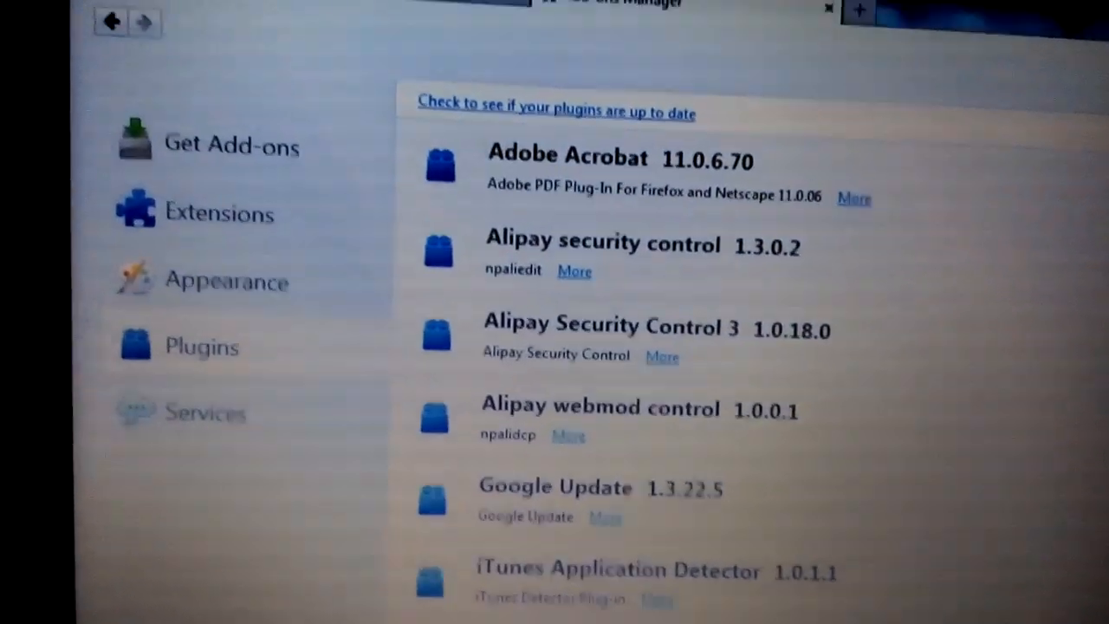
click(242, 86)
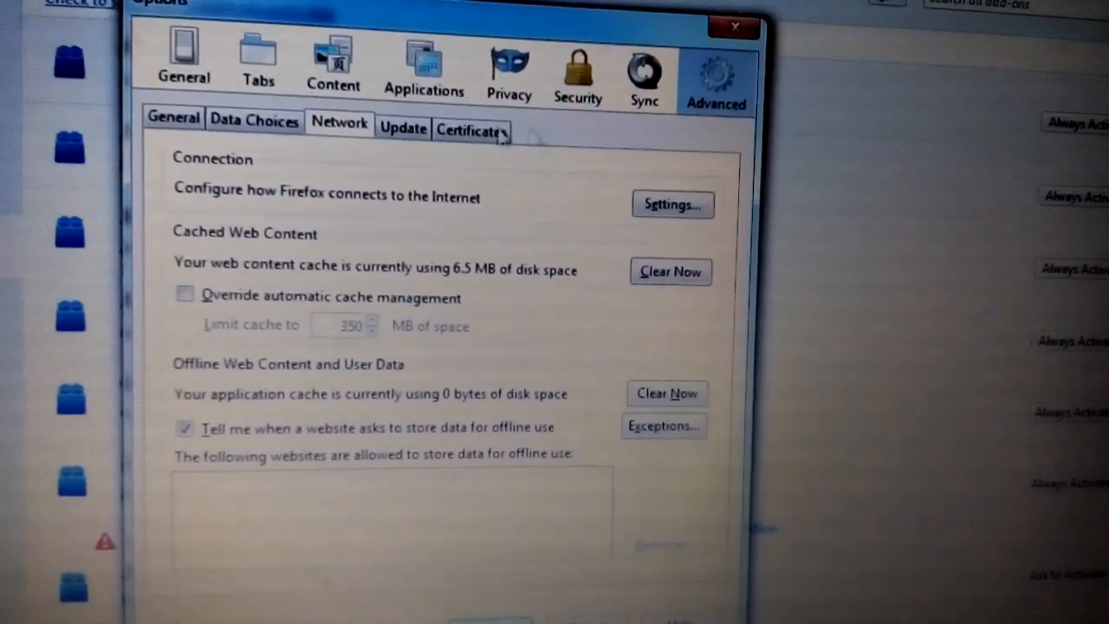
Step: Check Firefox's Advanced options pages, then return to the Start Page tab
click(184, 56)
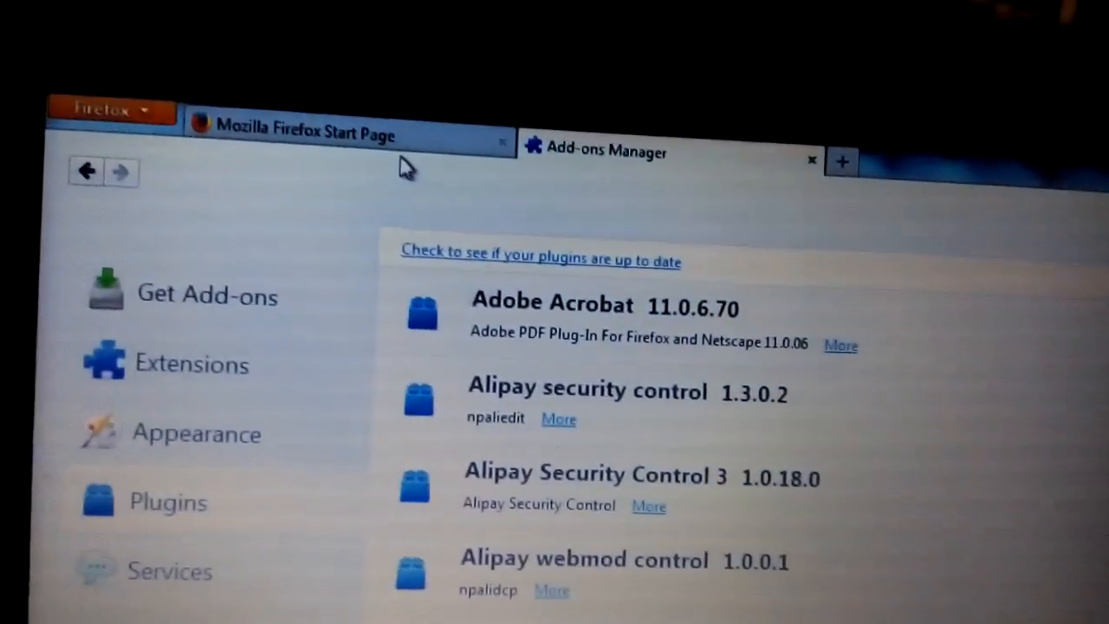
click(304, 135)
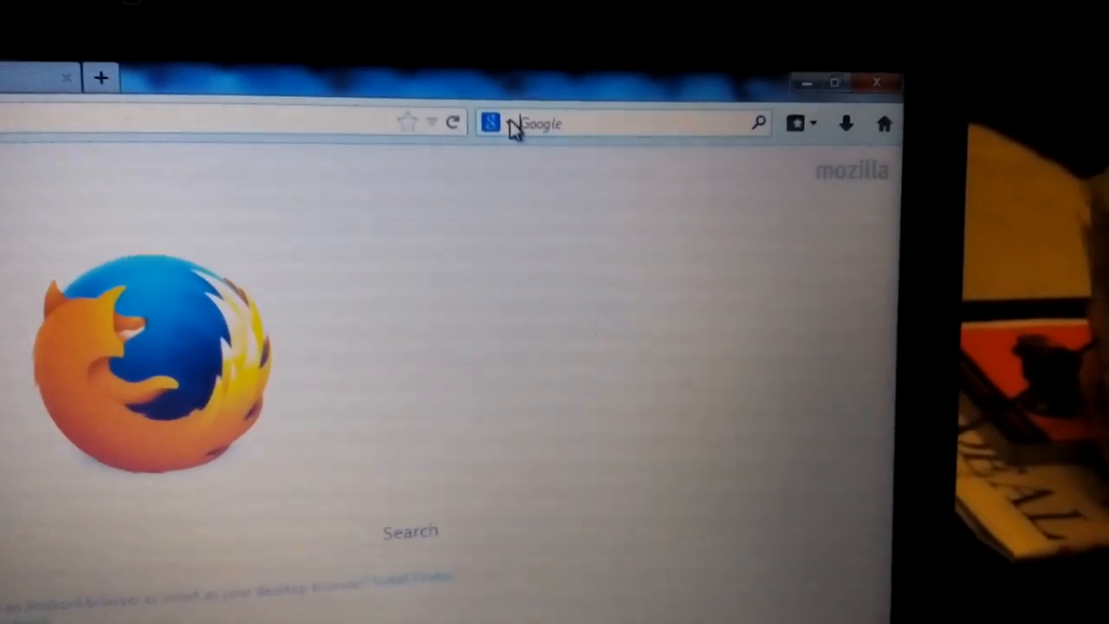
click(489, 121)
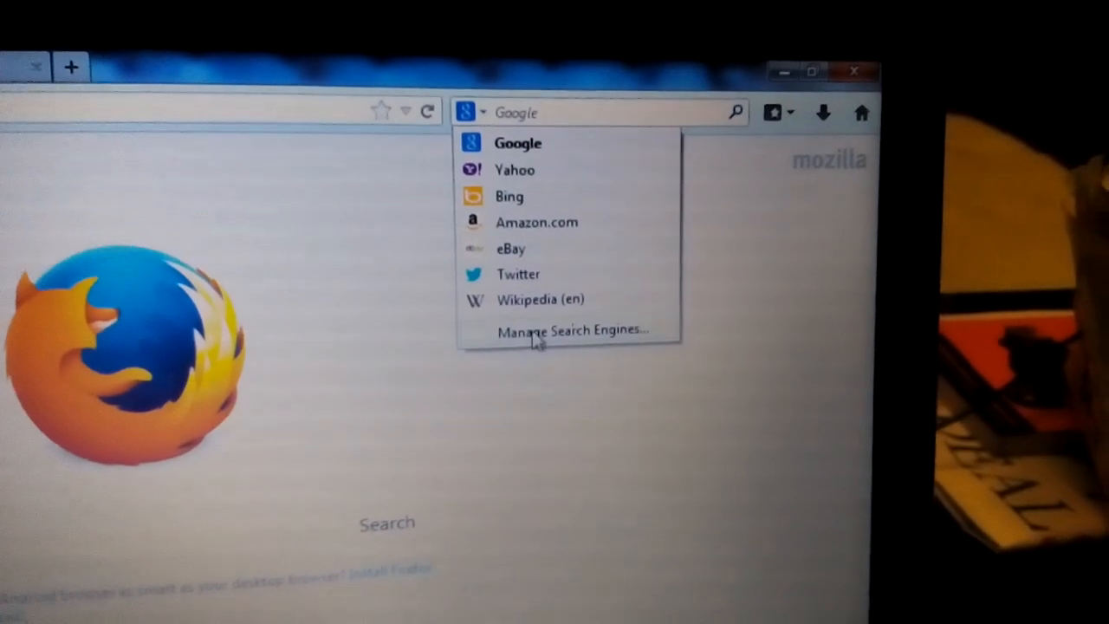
click(570, 329)
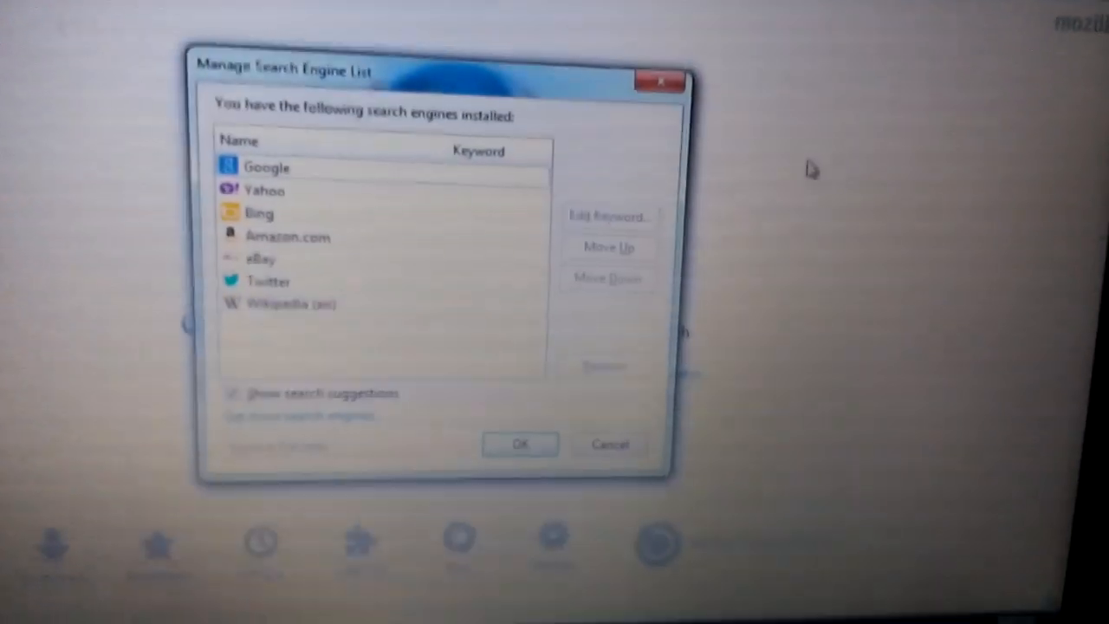
click(246, 245)
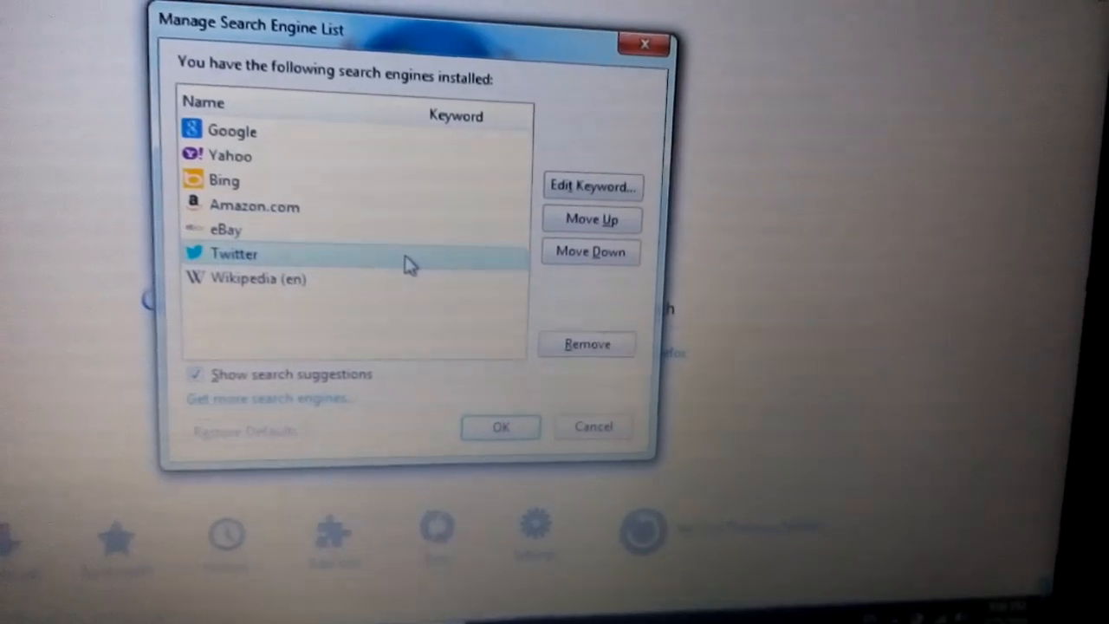
click(586, 343)
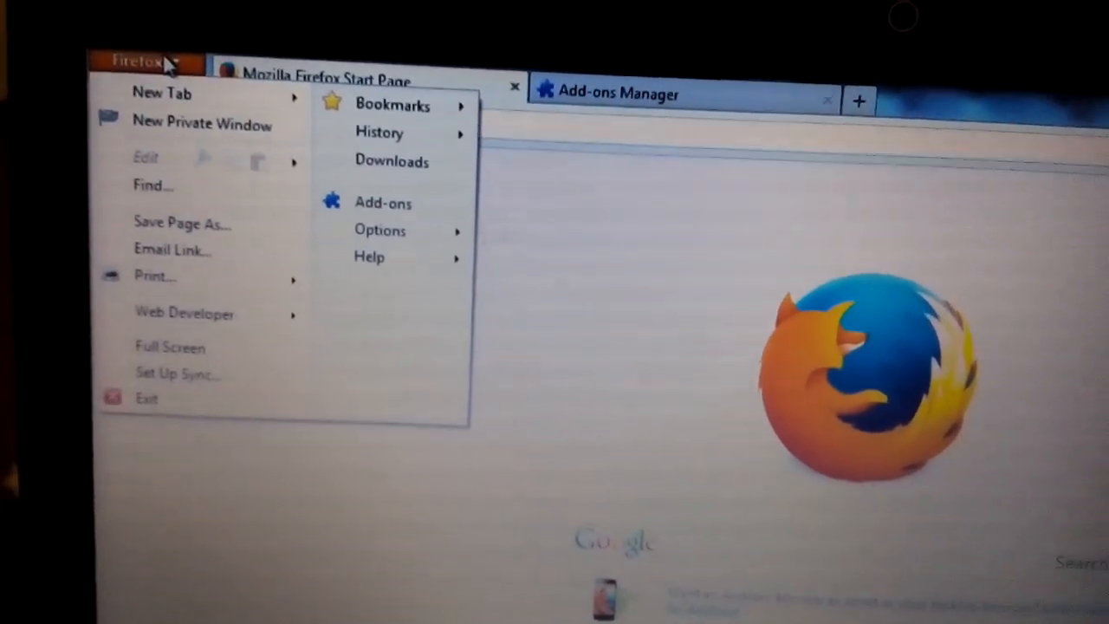
Step: Start Reset Firefox from Help > Troubleshooting Information, reaching the confirmation prompt
click(142, 62)
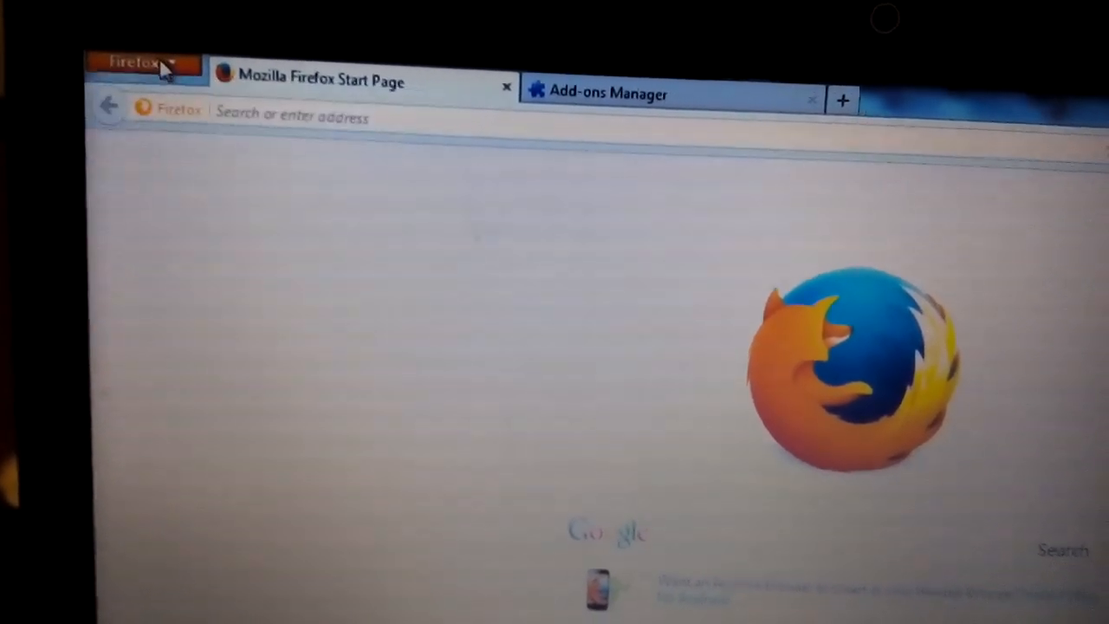
click(130, 62)
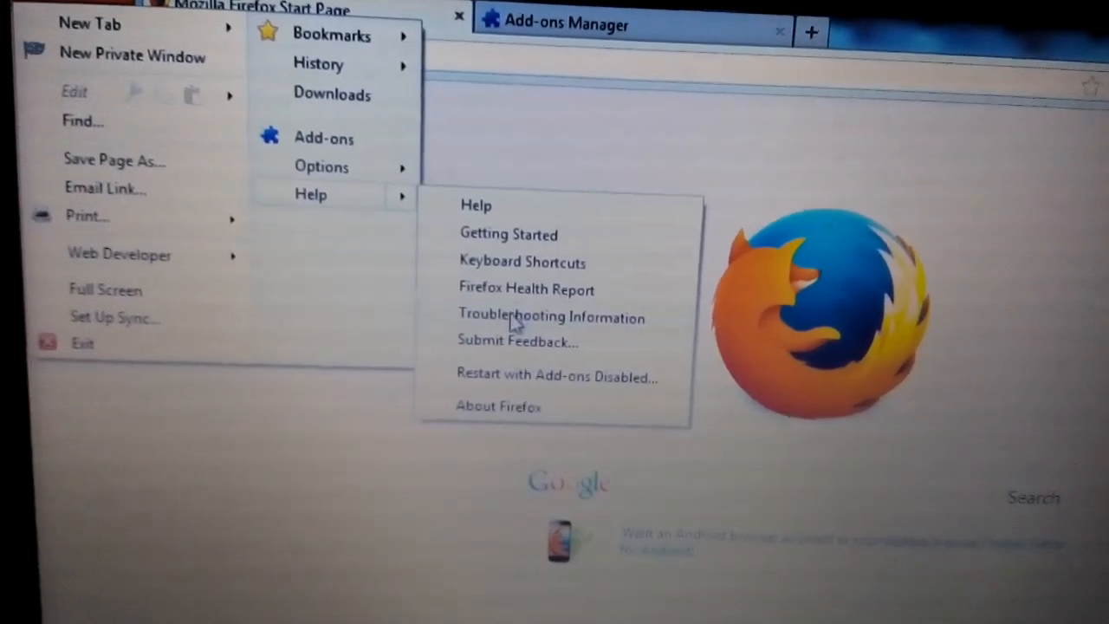
click(551, 315)
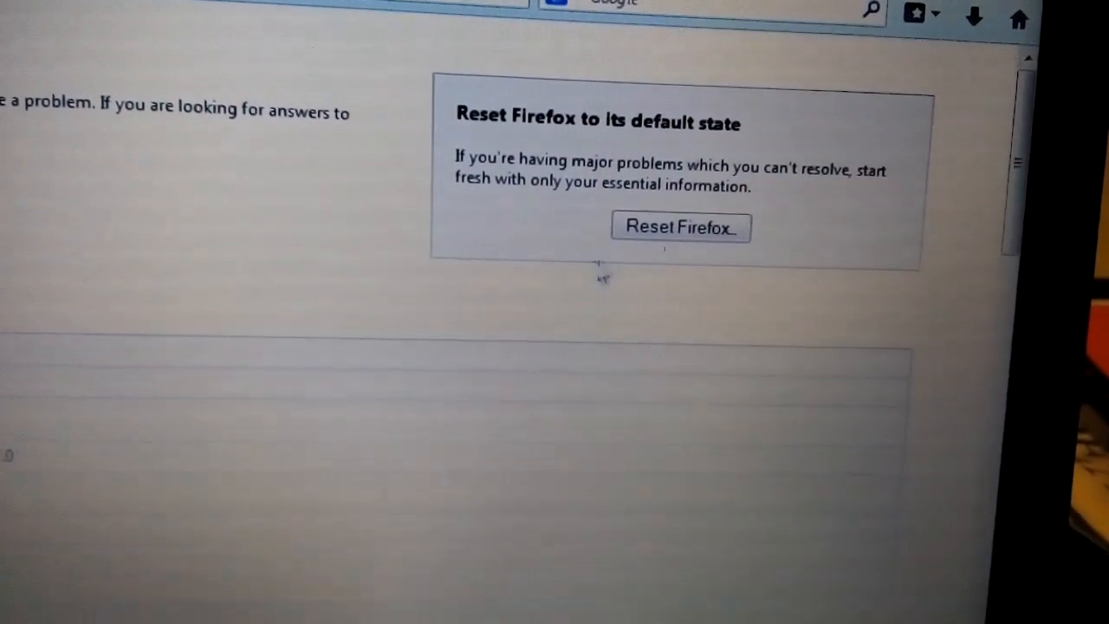
click(680, 227)
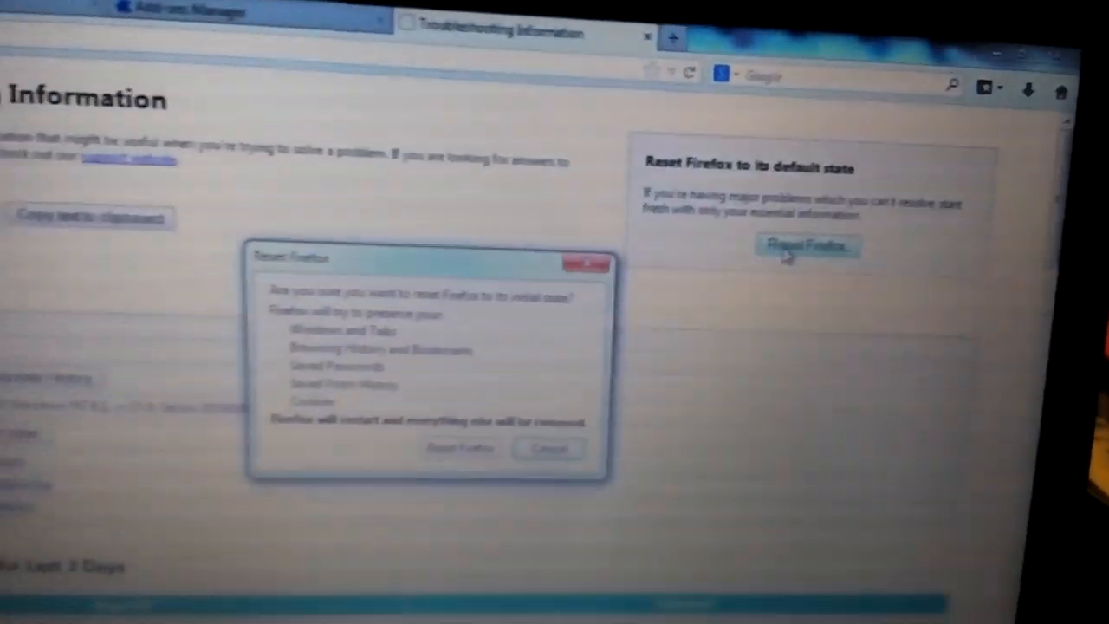